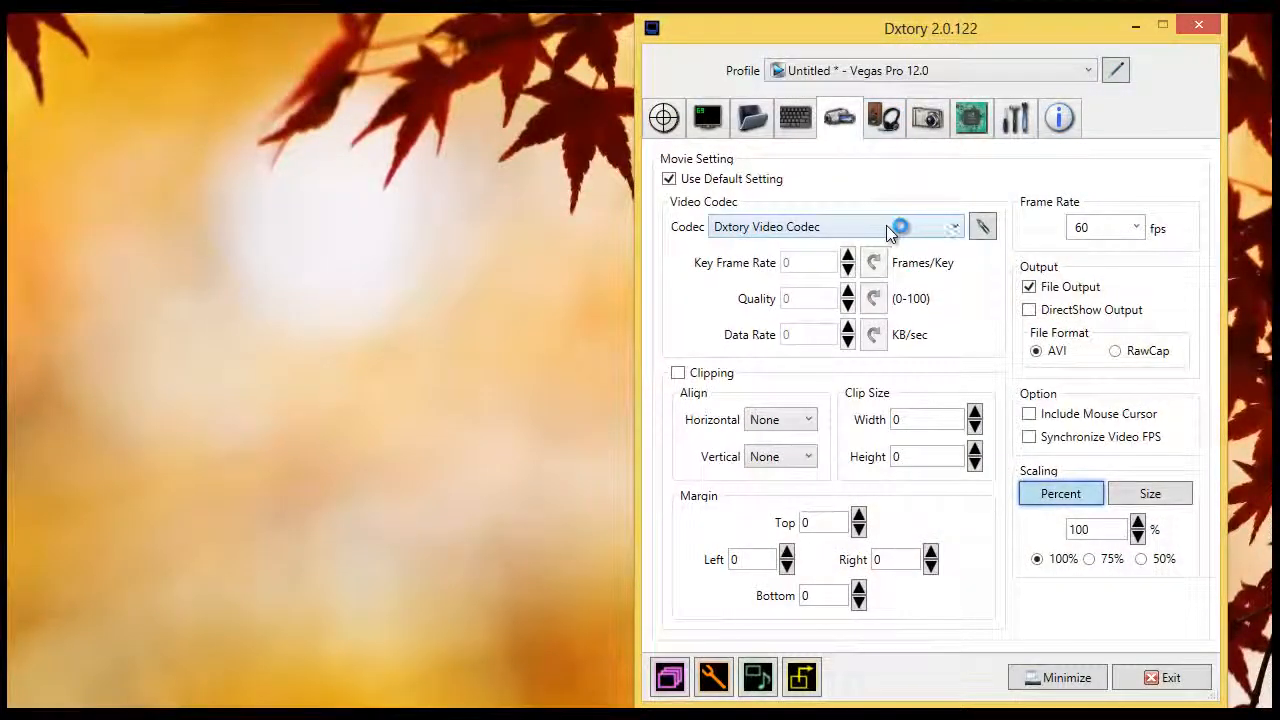
Step: Switch Dxtory's recording codec from Dxtory Video Codec to x264vfw - H.264/MPEG-4 AVC
click(952, 226)
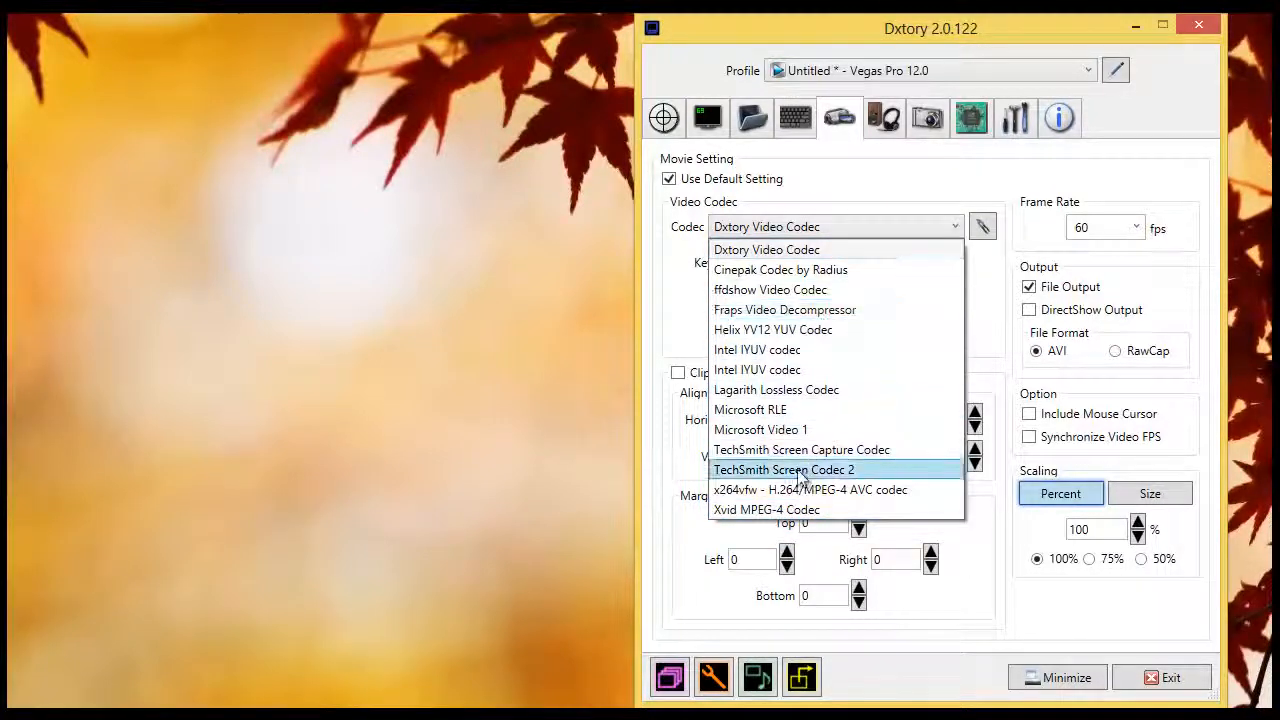
mouse_move(766, 510)
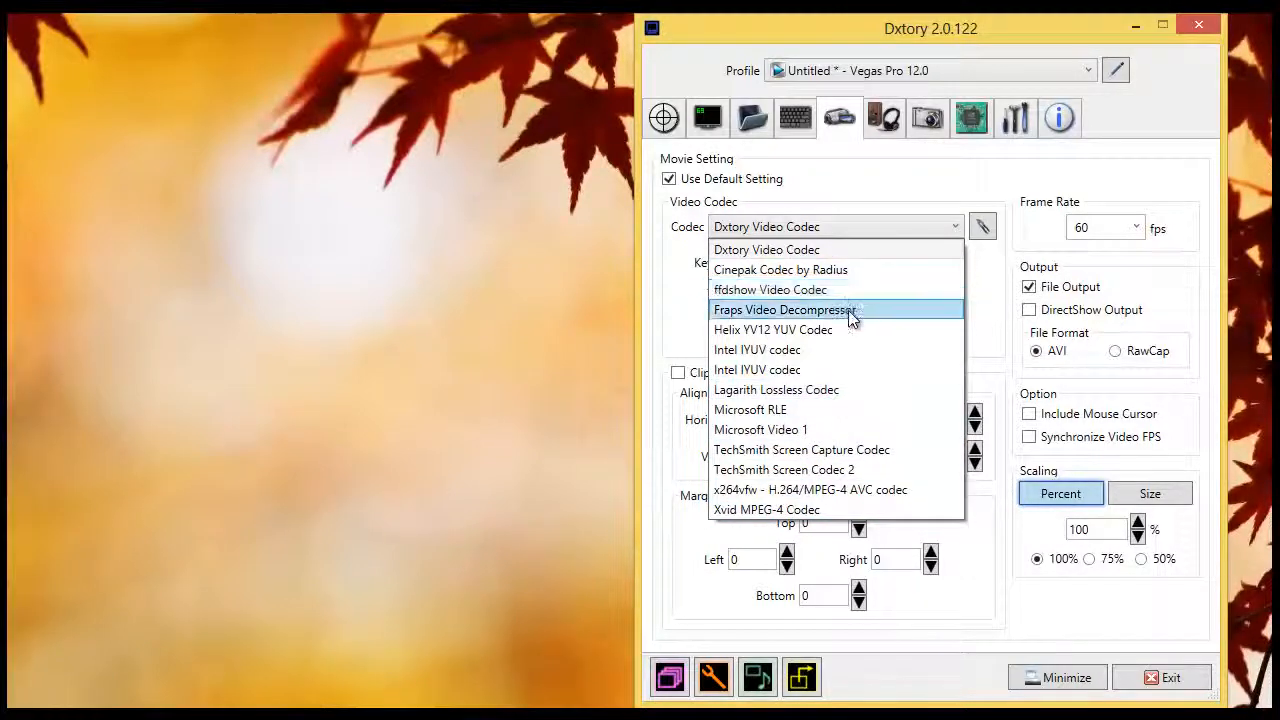
mouse_move(820, 230)
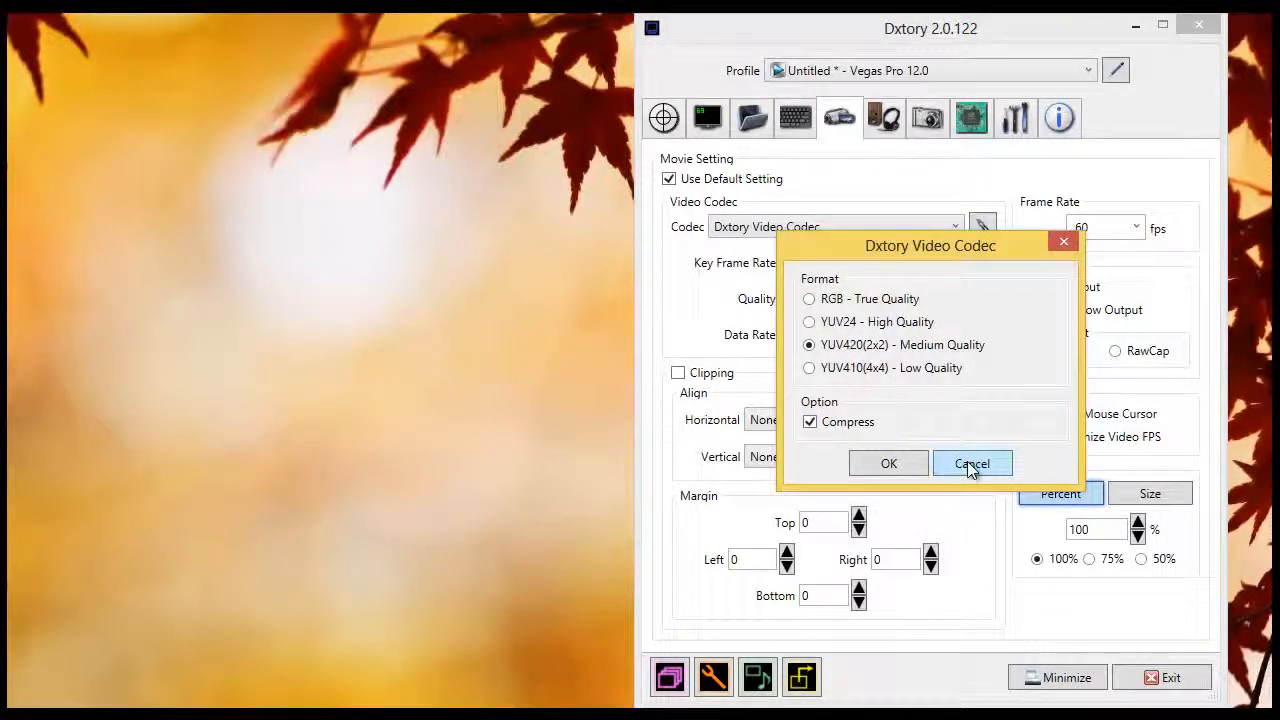
click(972, 463)
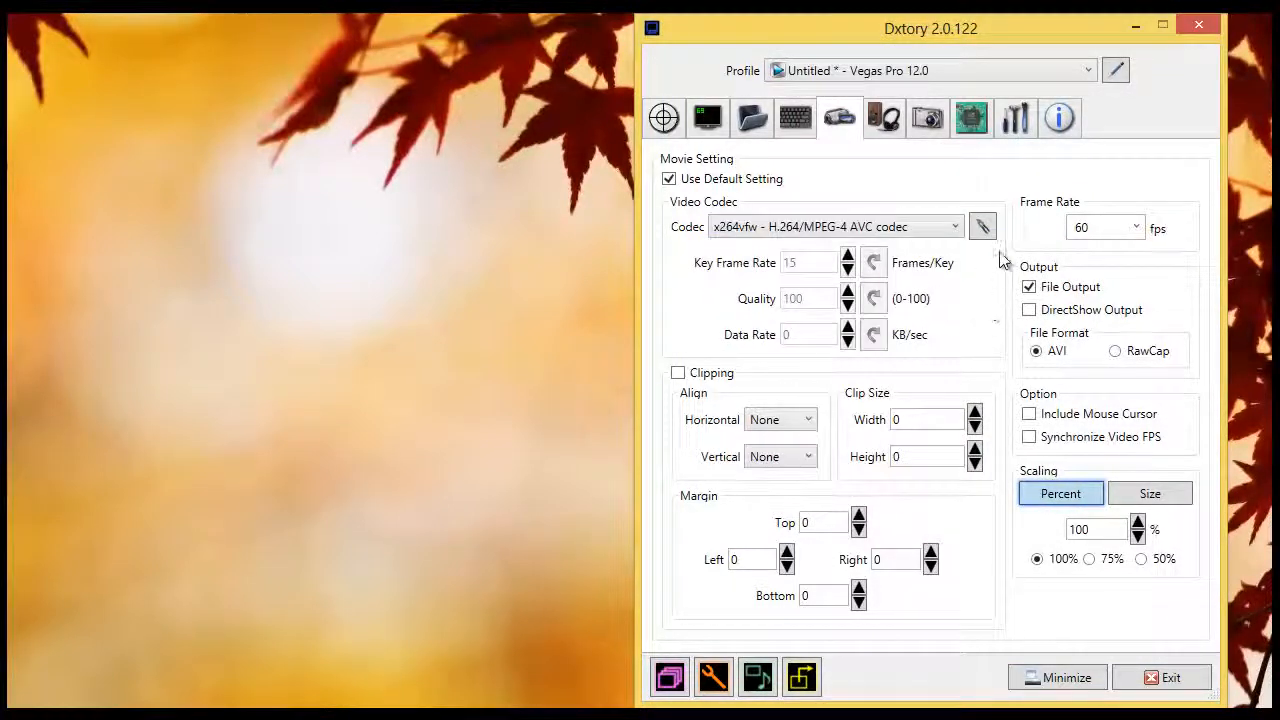
Step: Inspect the x264vfw encoder's CRF rate control settings and cancel without saving
click(982, 226)
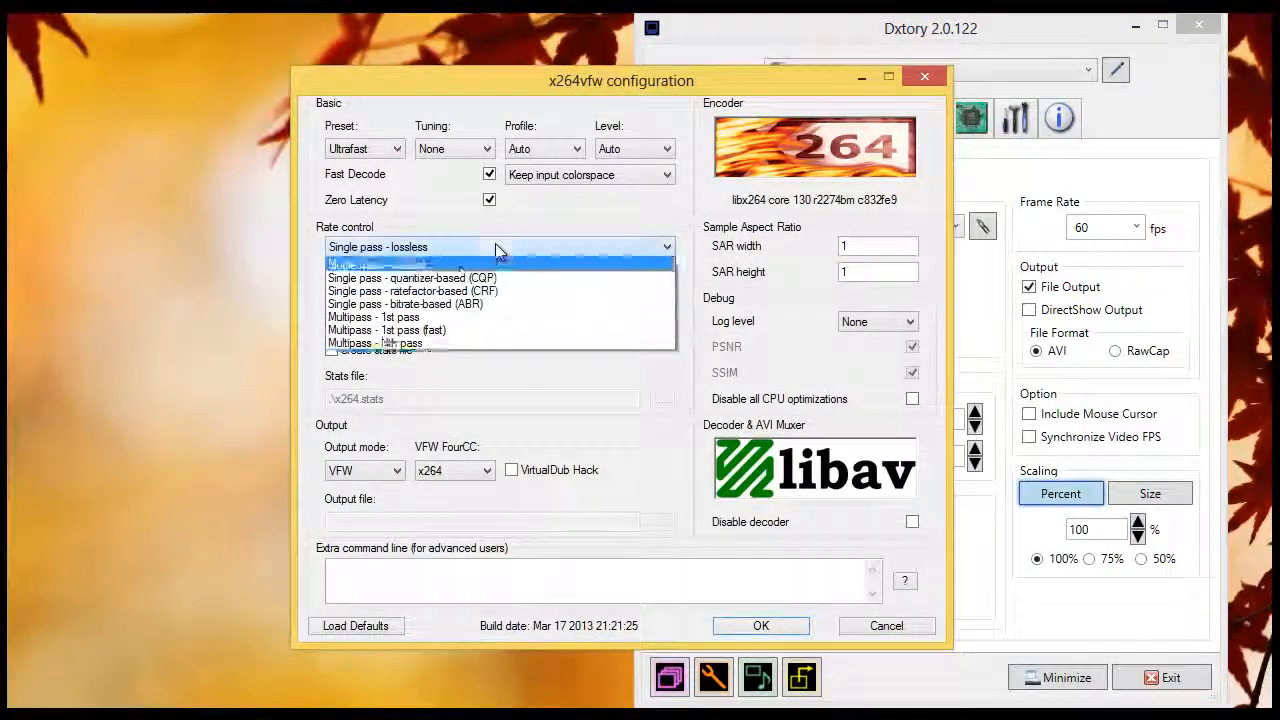
click(412, 291)
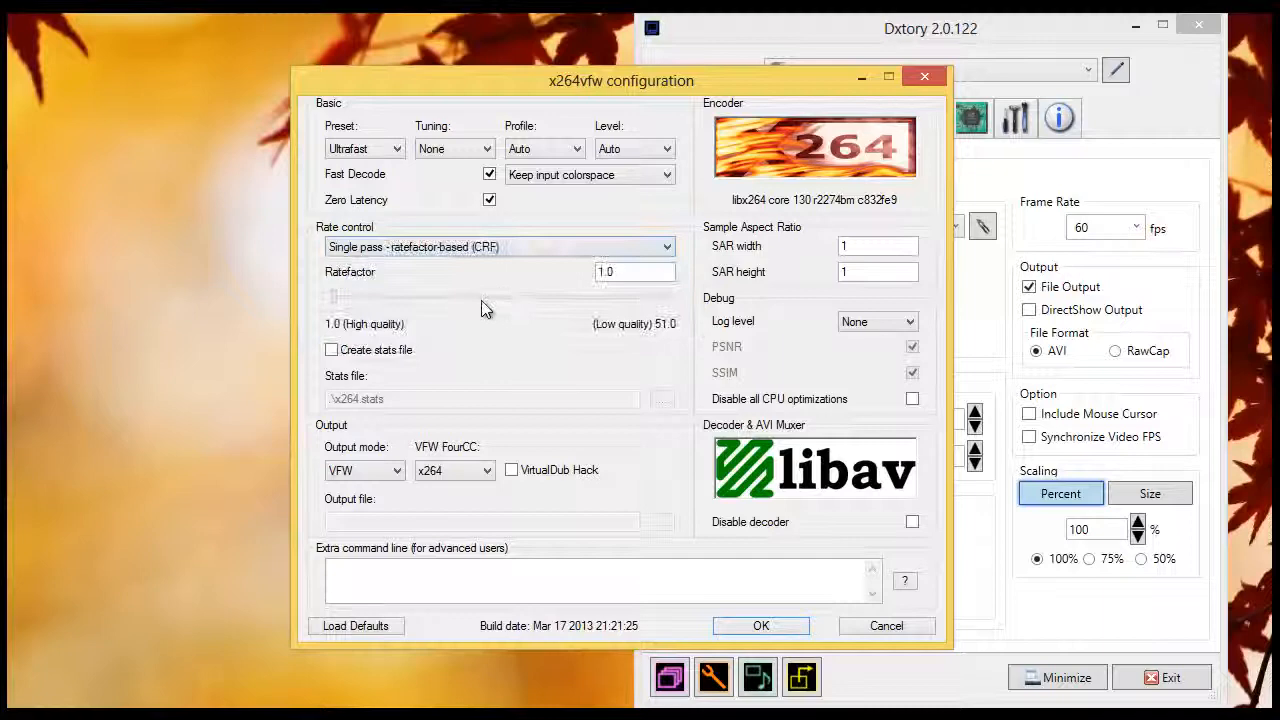
mouse_move(905, 625)
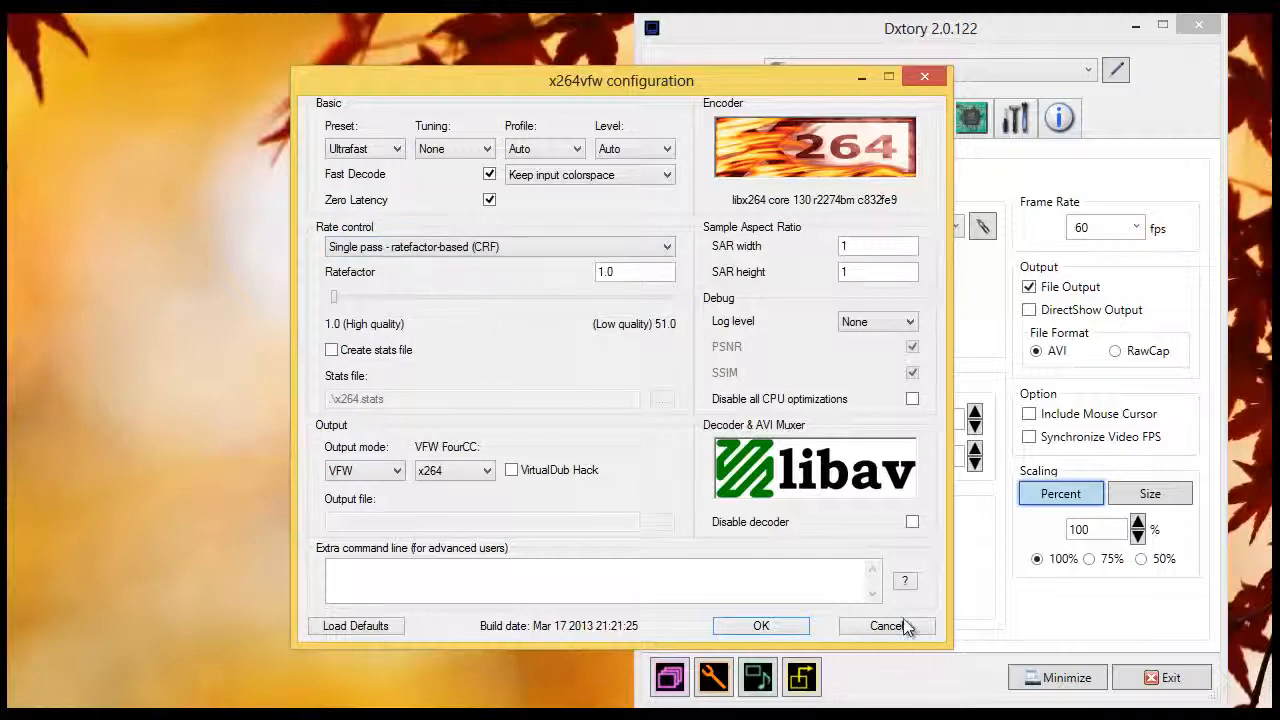
click(886, 625)
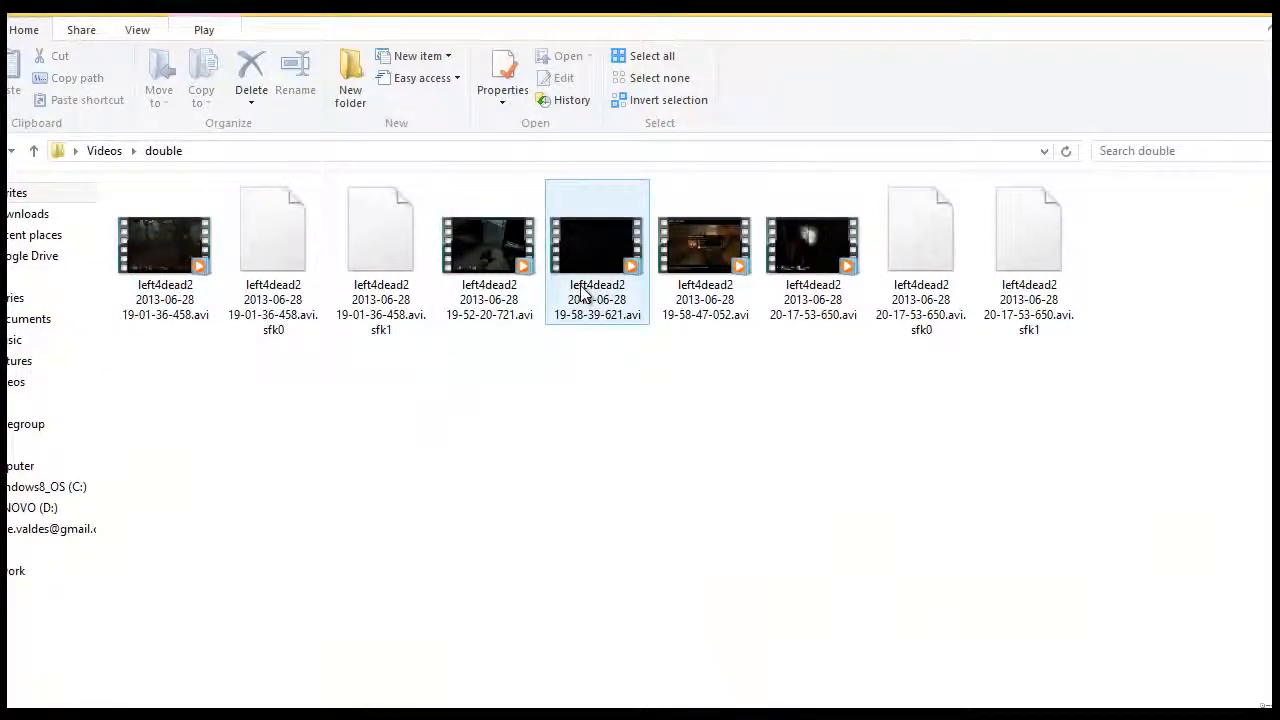
Step: Browse the Videos > double AVI clips and open the 19-58-47-052 recording
click(273, 230)
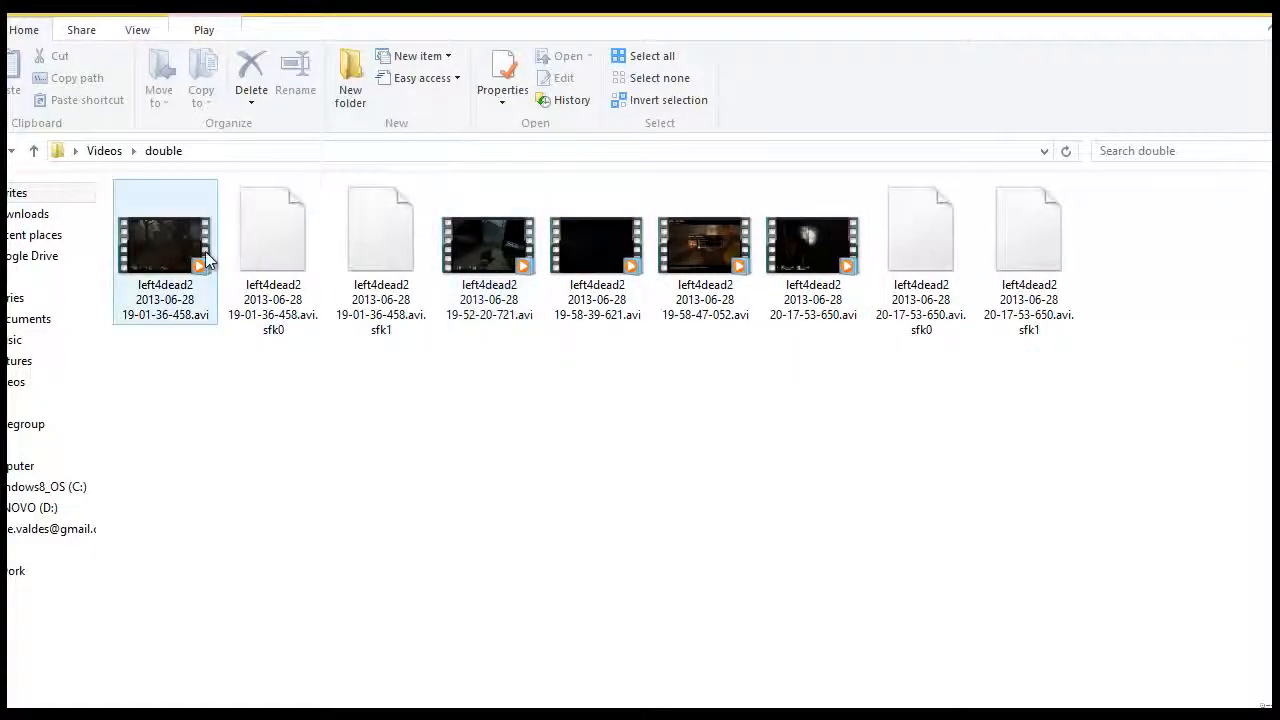
click(704, 243)
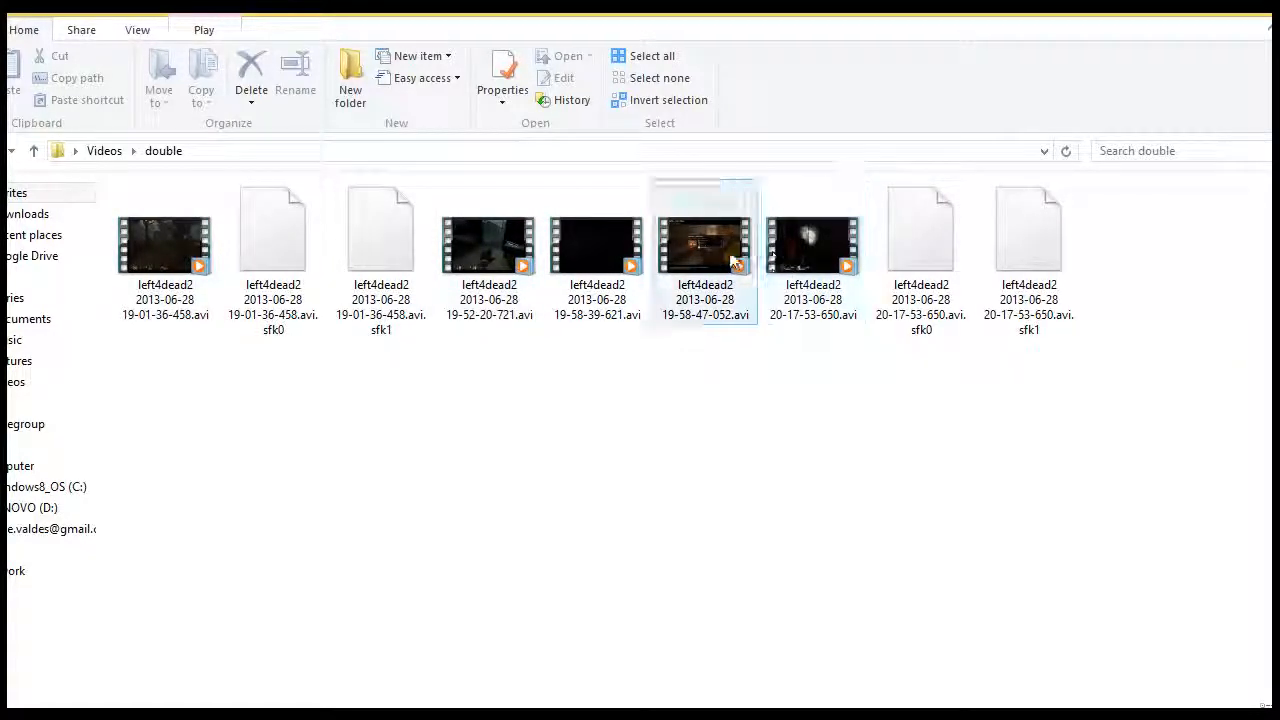
double_click(704, 240)
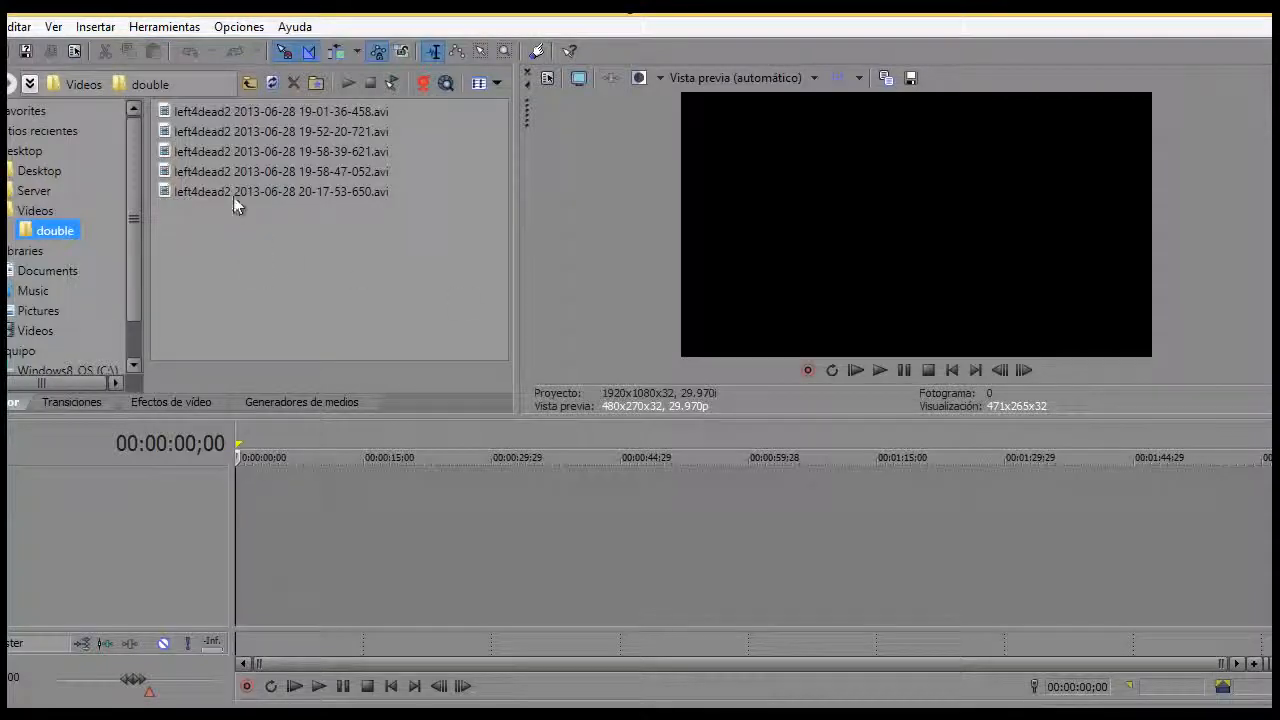
Step: Add the 19-58-47-052 .avi clip to the timeline from the Explorer pane
click(280, 191)
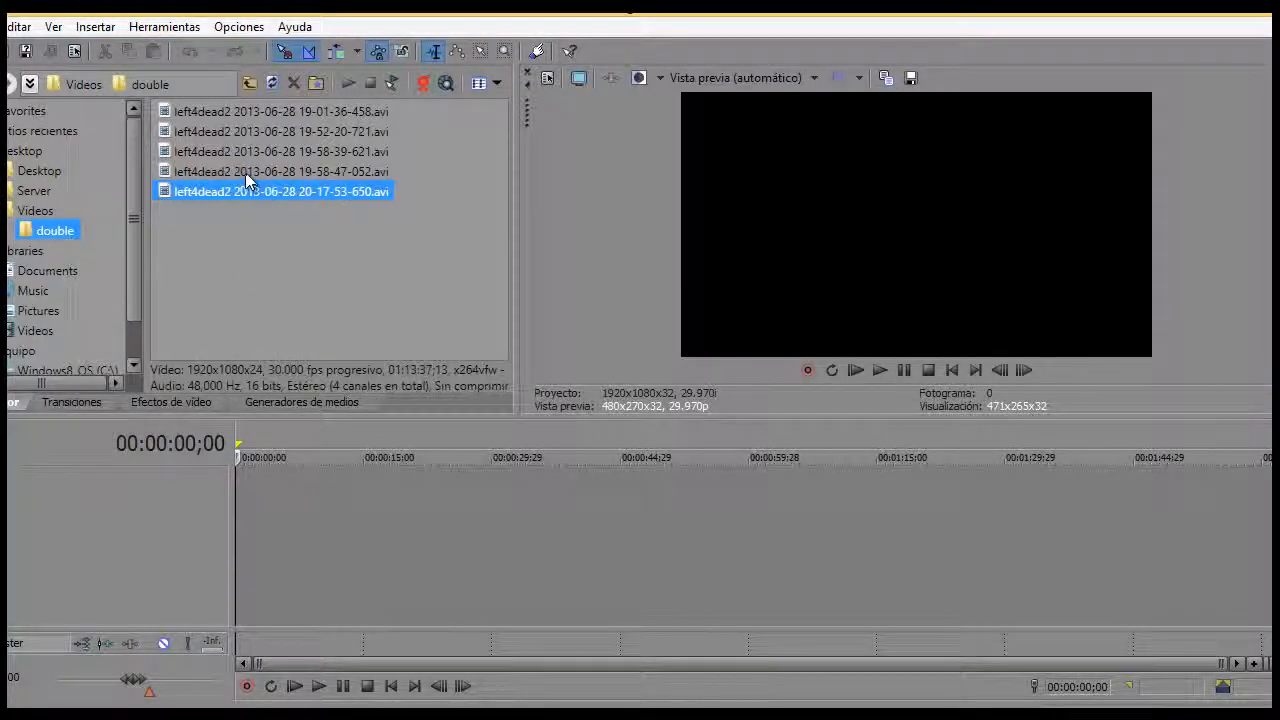
click(280, 171)
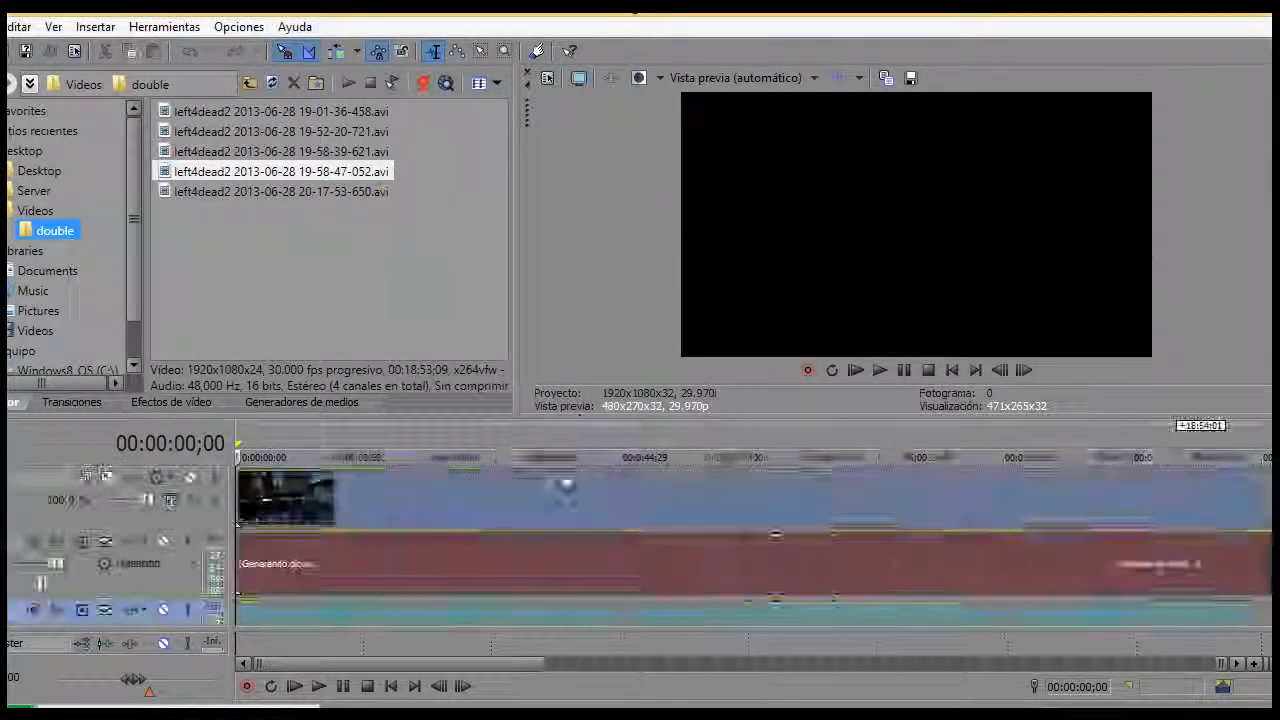
click(879, 370)
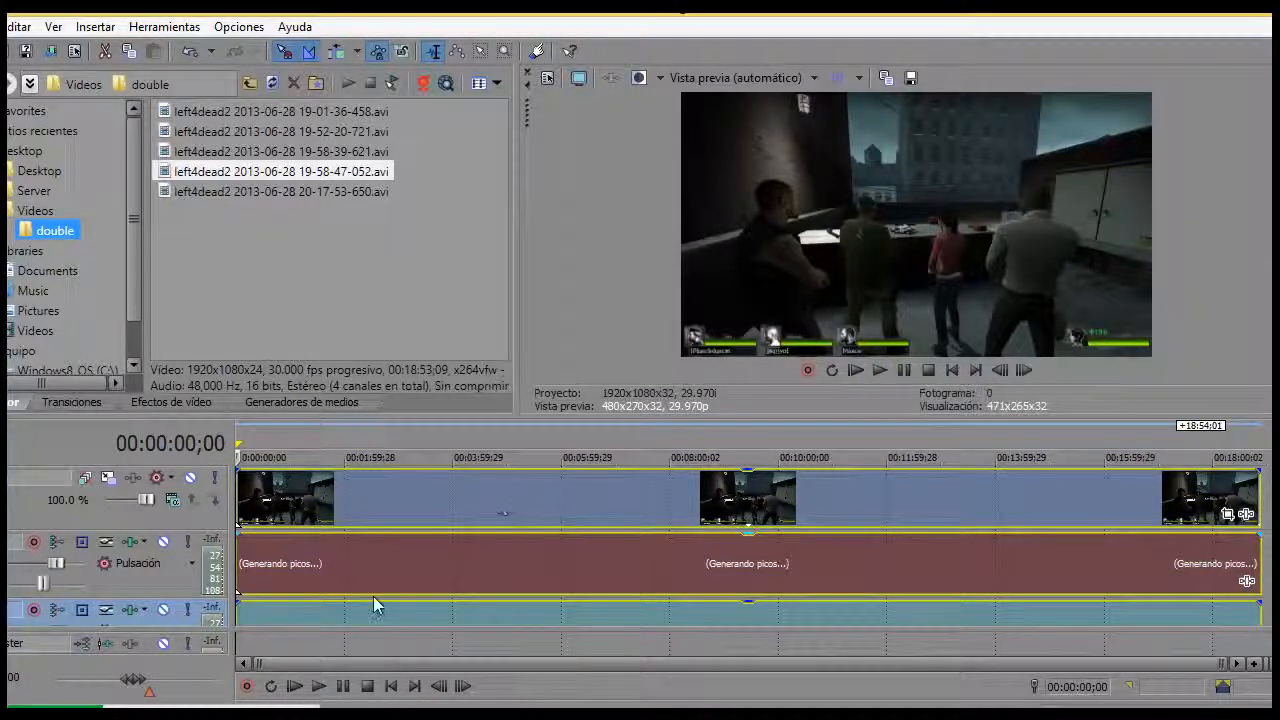
mouse_move(52, 567)
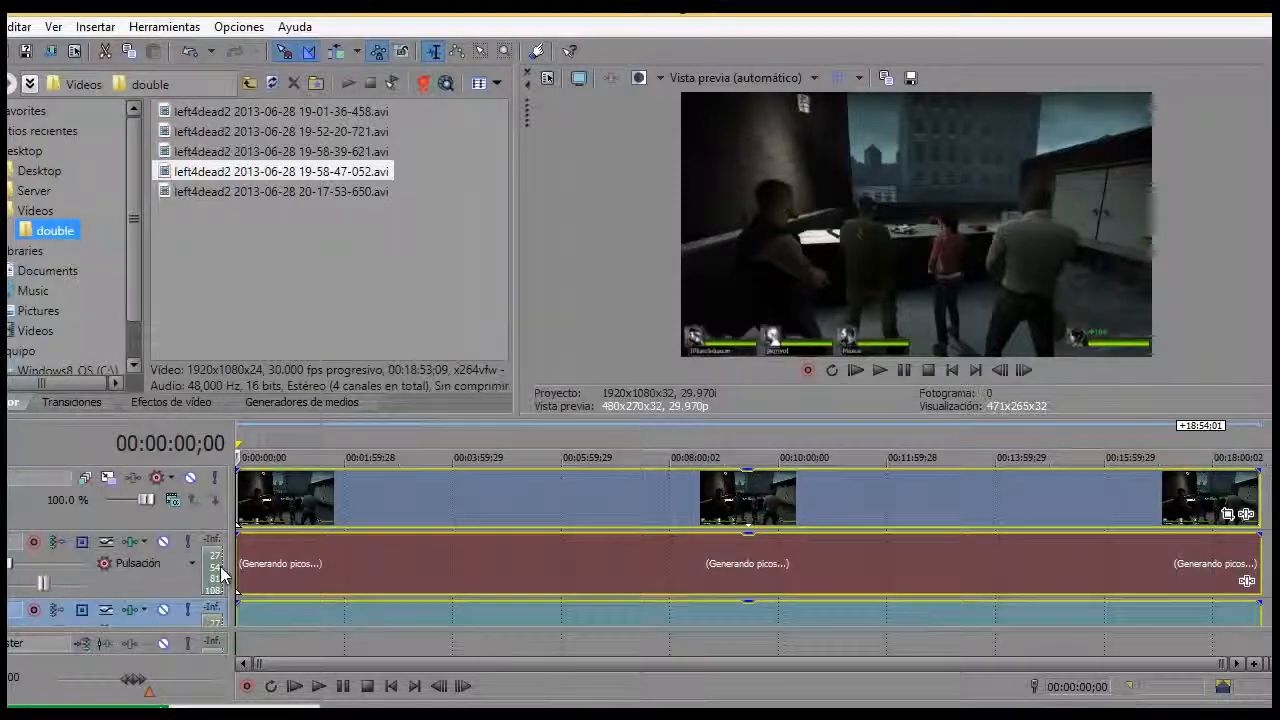
Step: Play the 19-58-47-052 gameplay clip in the preview, then stop it
click(879, 370)
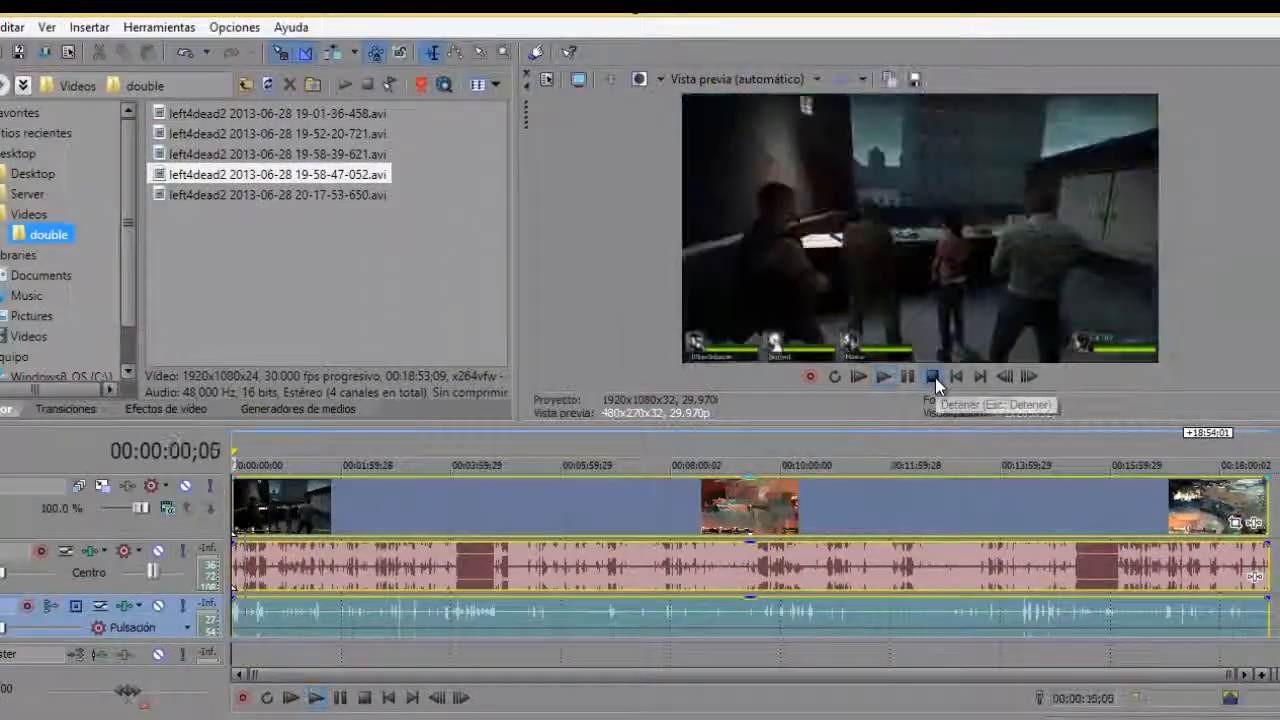
click(932, 376)
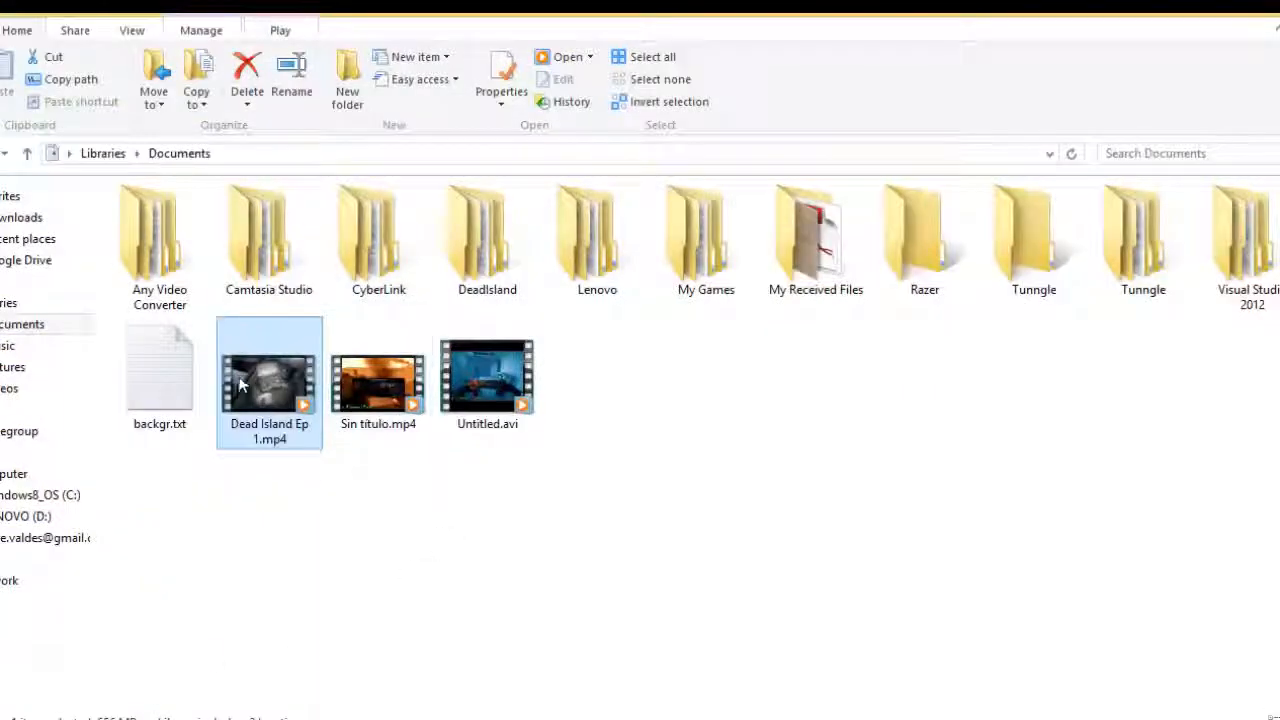
Step: Open Dead Island Ep 1.mp4 from the Documents library
double_click(269, 385)
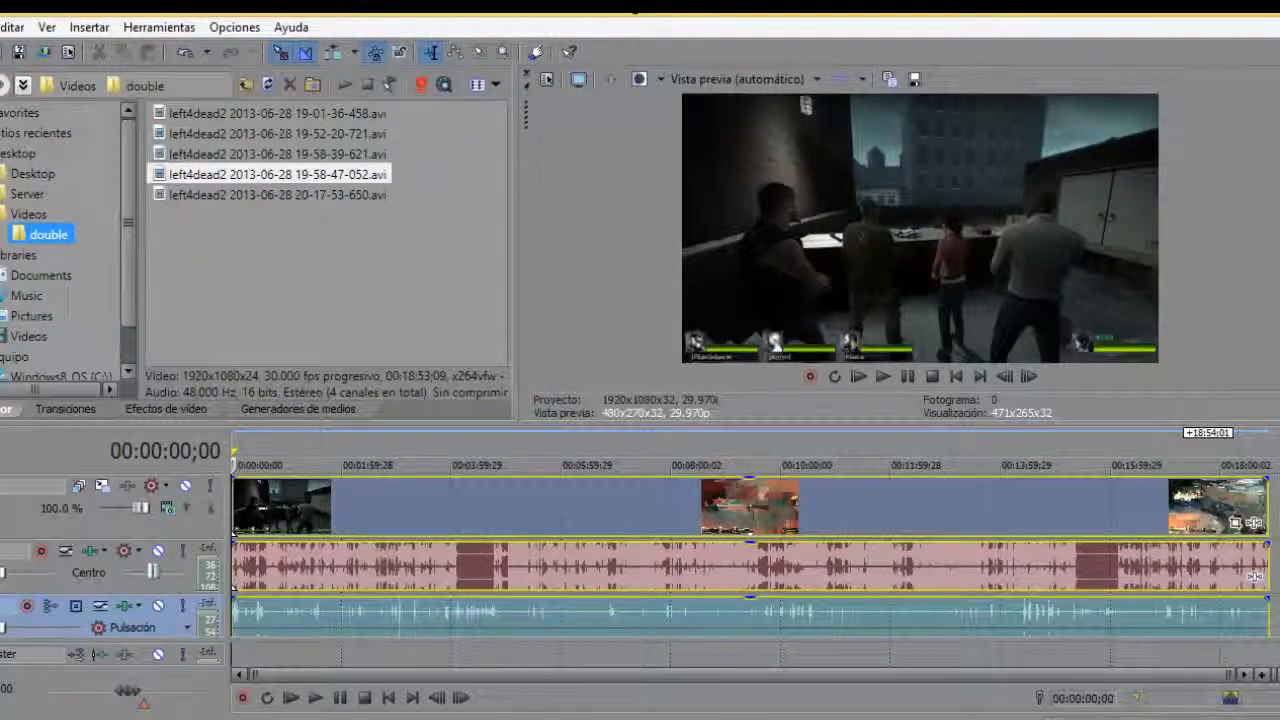
Step: Customize the MainConcept AVC/AAC YouTube HD 720p template from File > Render As
click(10, 27)
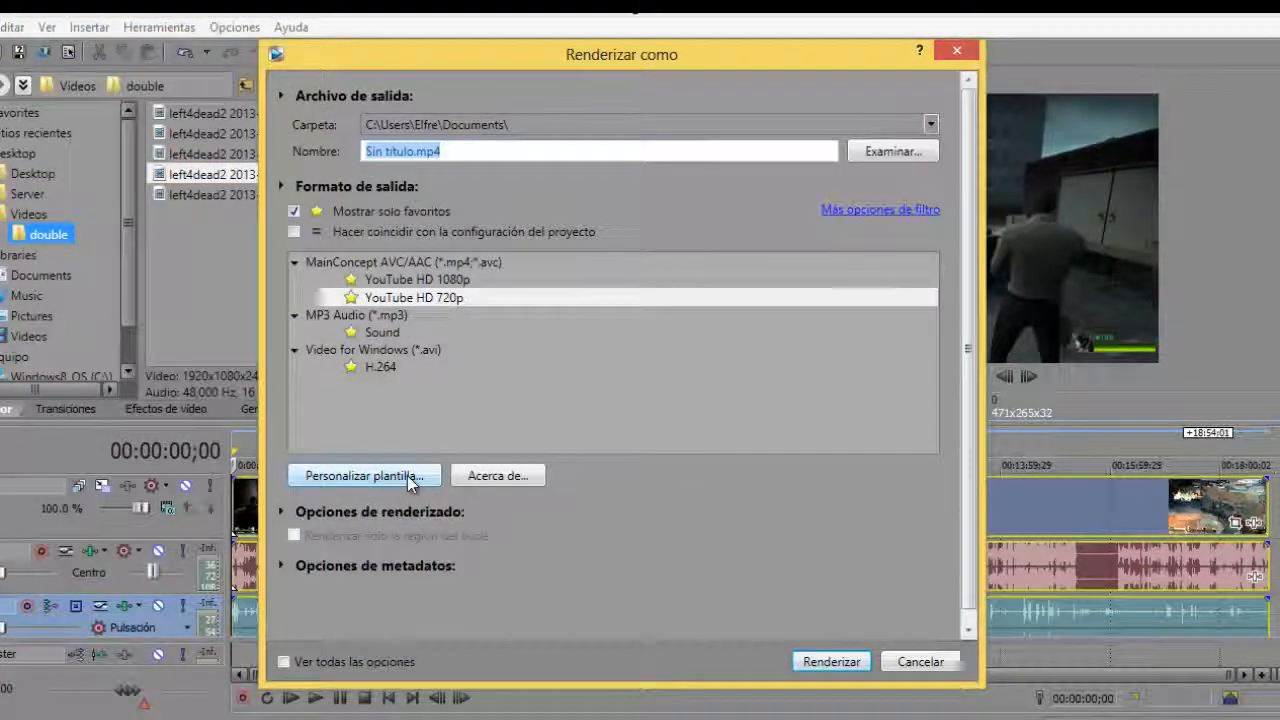
click(364, 475)
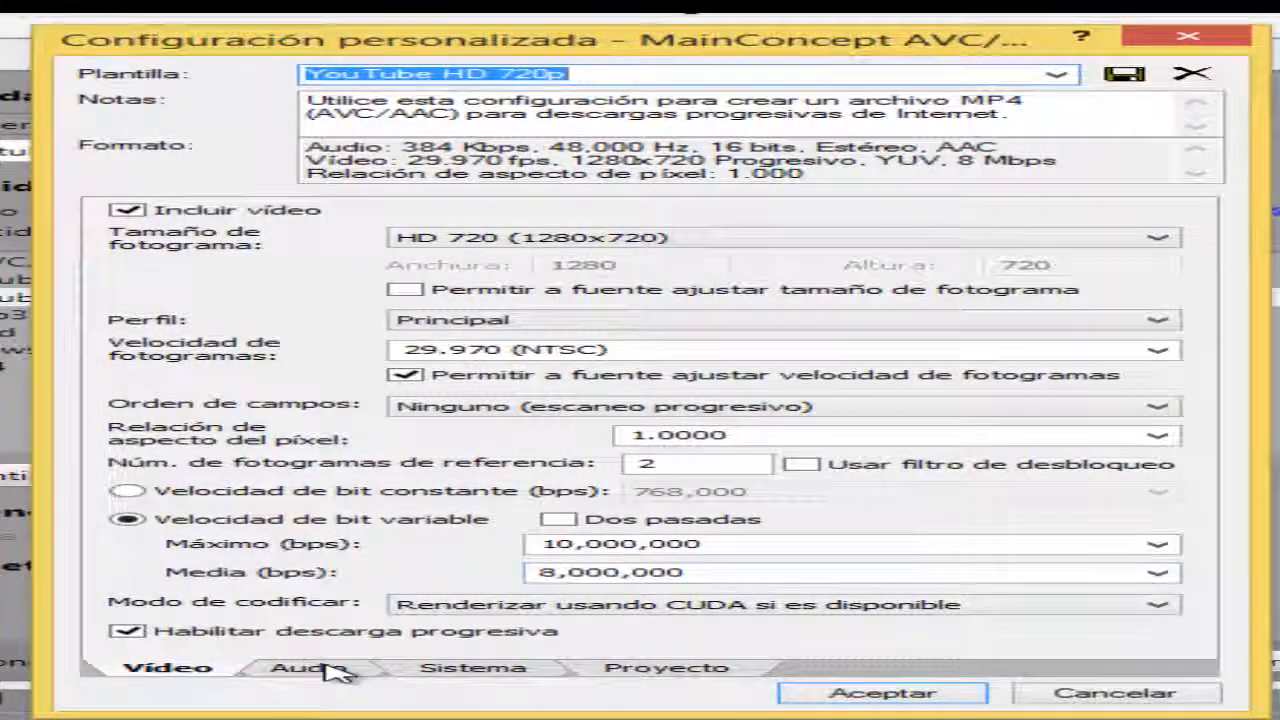
Step: Review the template's Audio, System (Check GPU for CUDA) and Project settings, then confirm
click(307, 667)
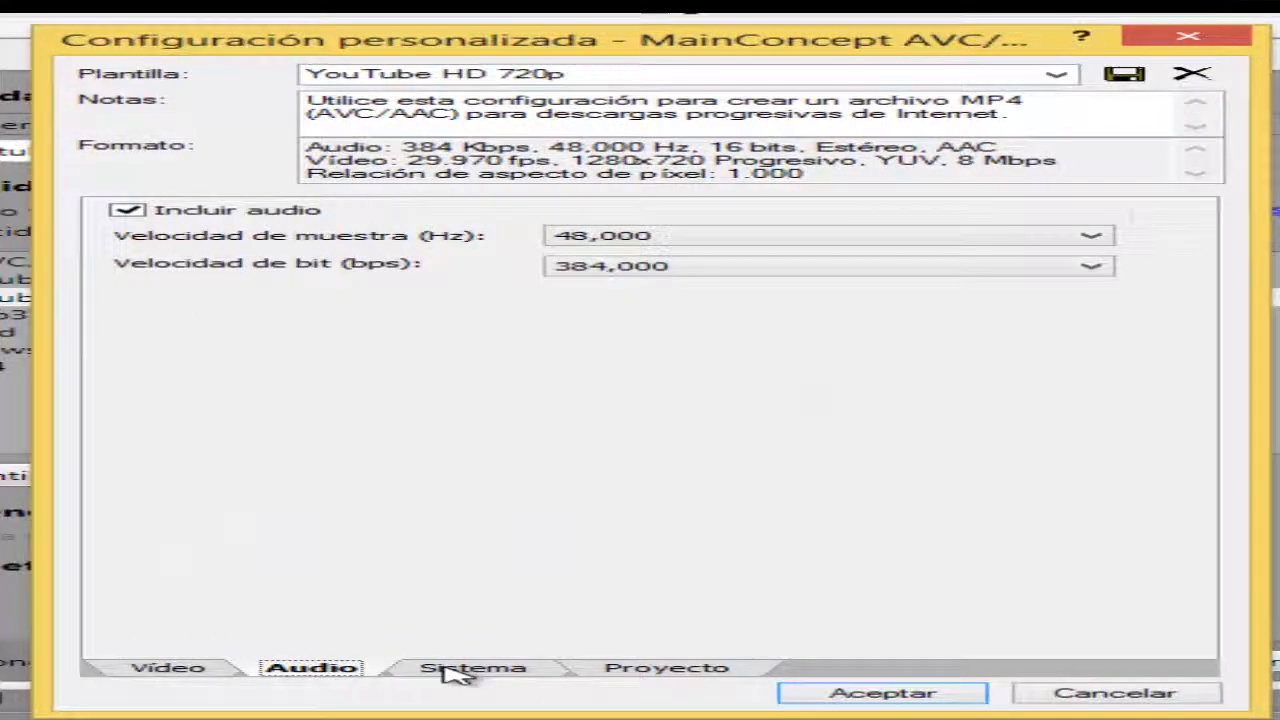
click(473, 667)
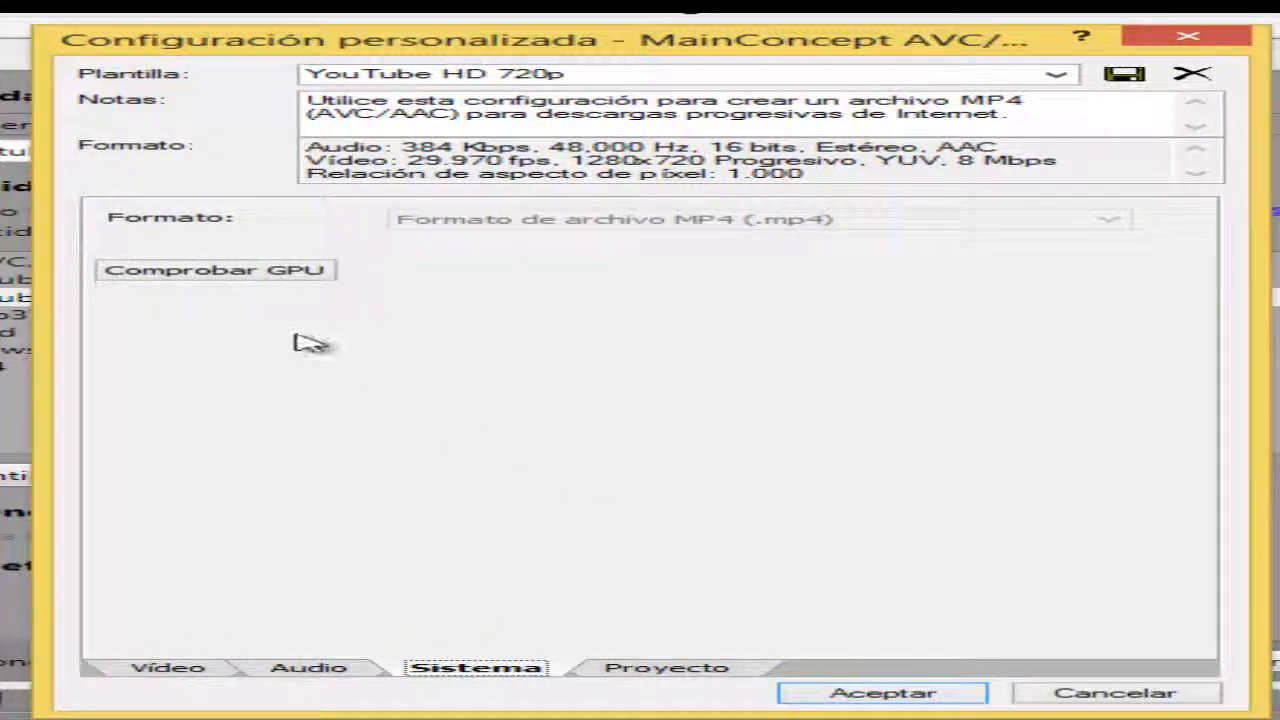
click(215, 270)
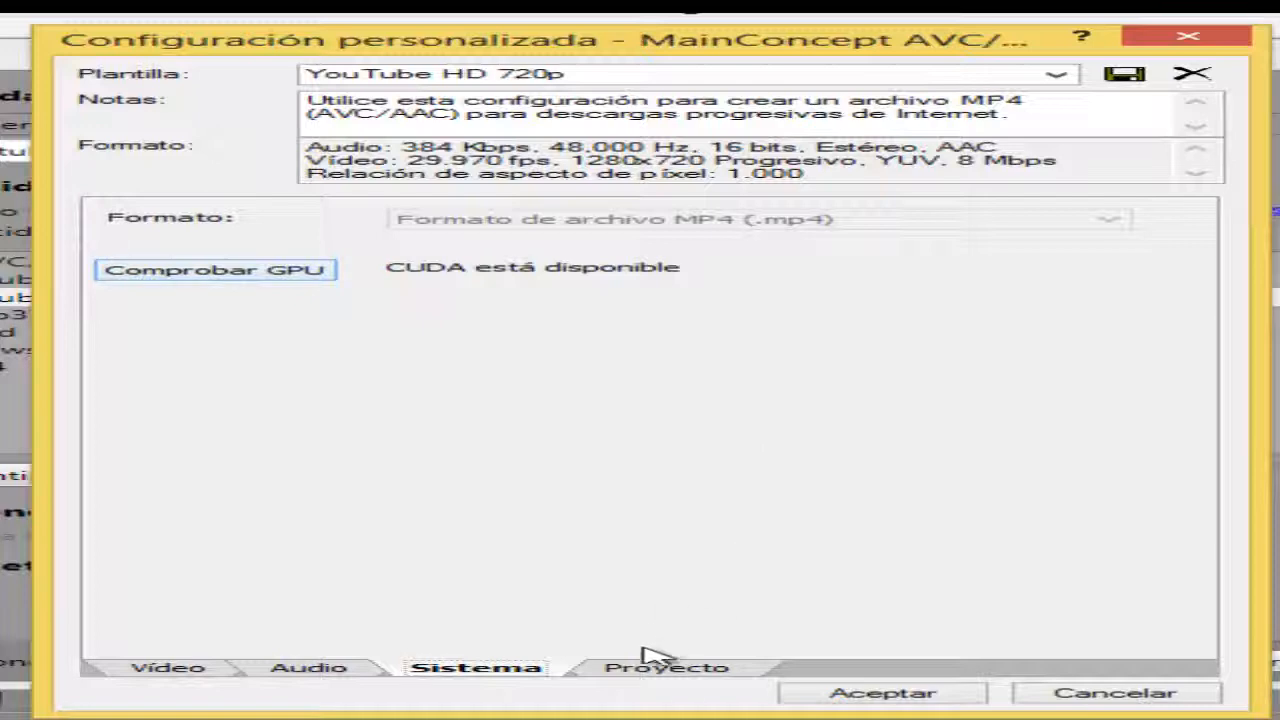
click(666, 667)
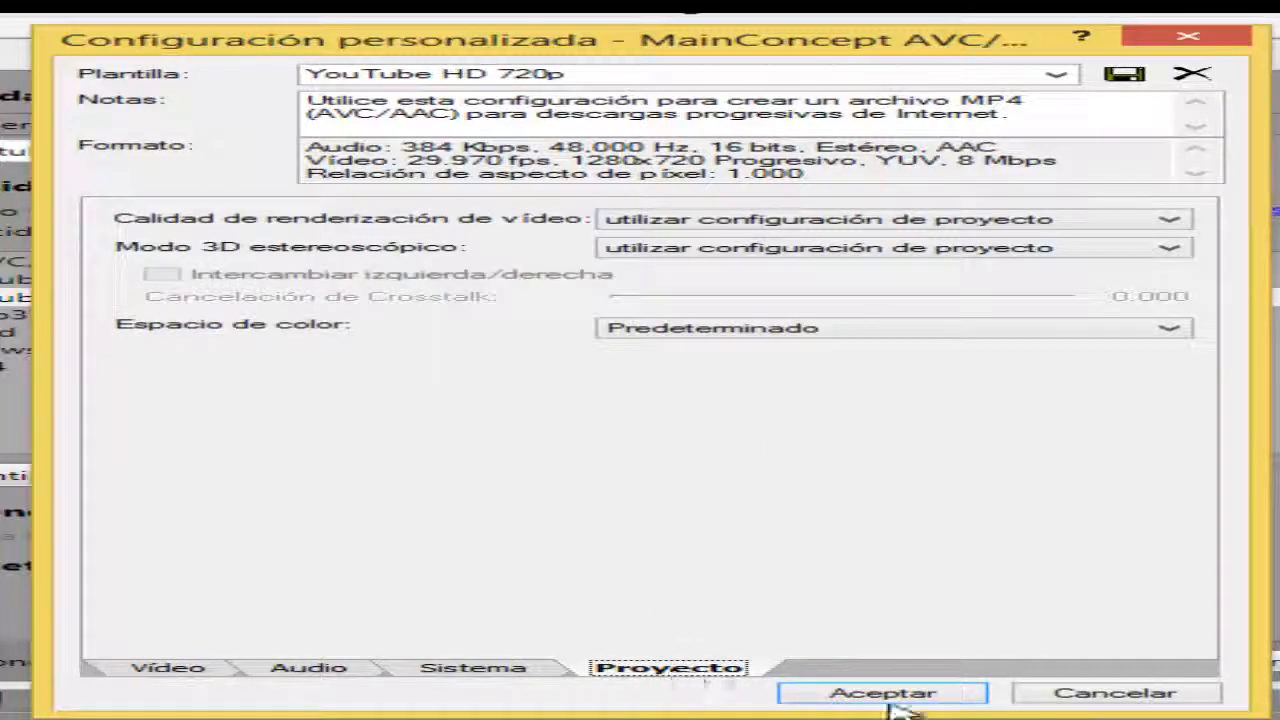
click(880, 692)
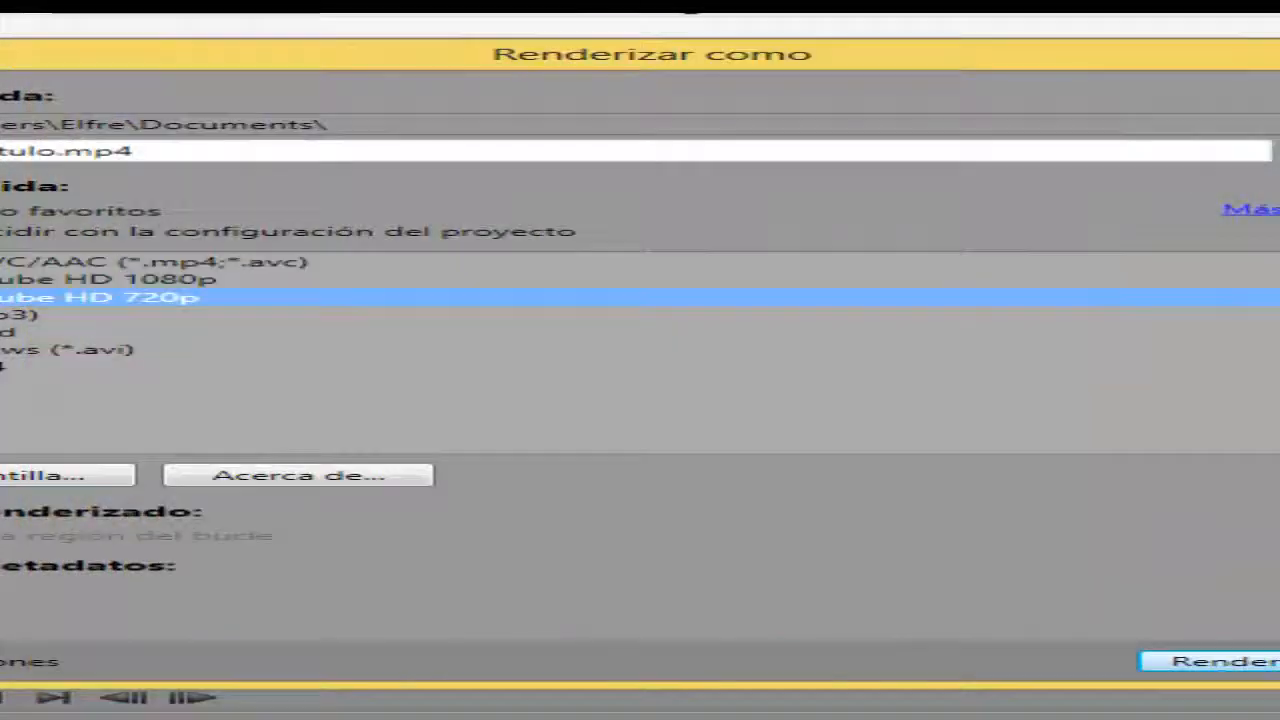